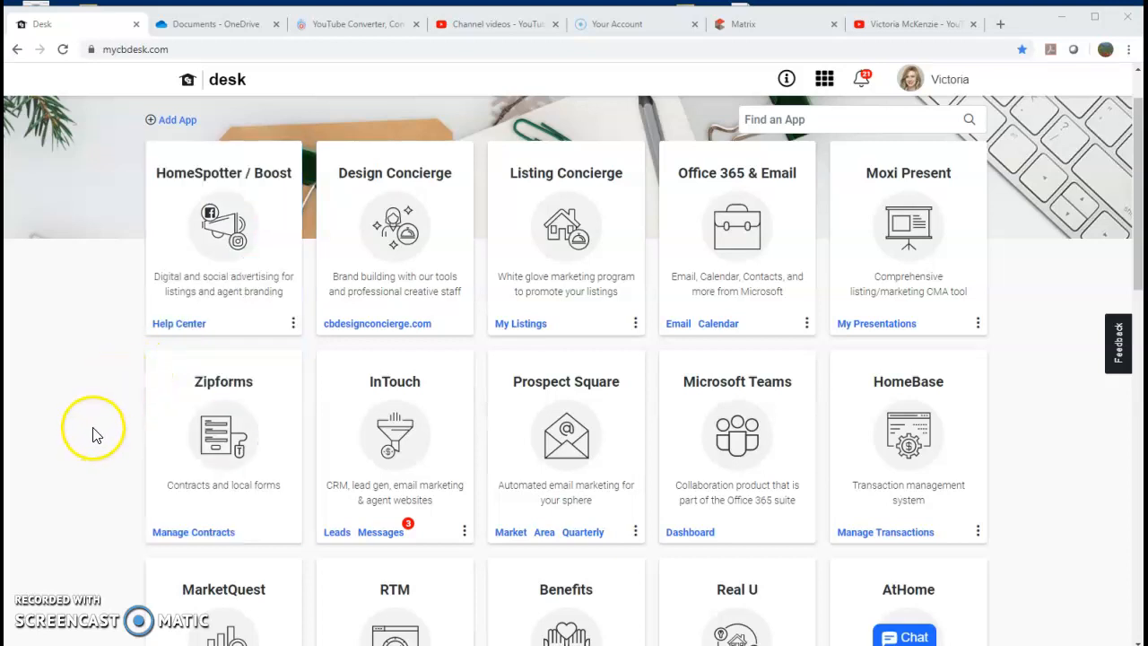
pyautogui.moveTo(101, 244)
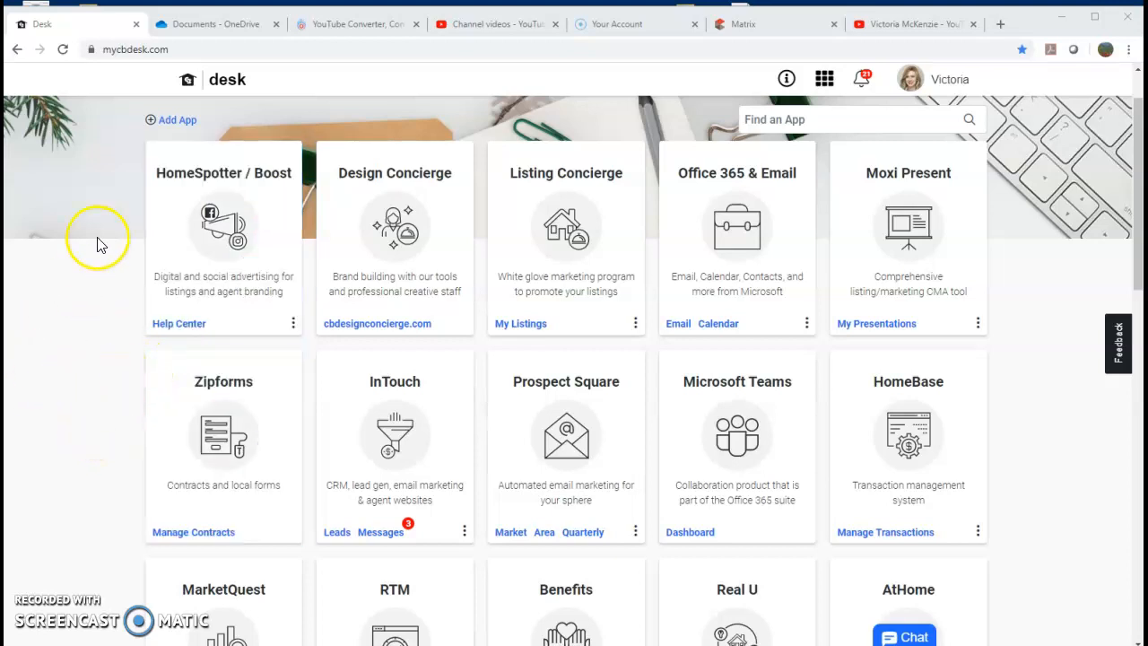
pyautogui.moveTo(655, 125)
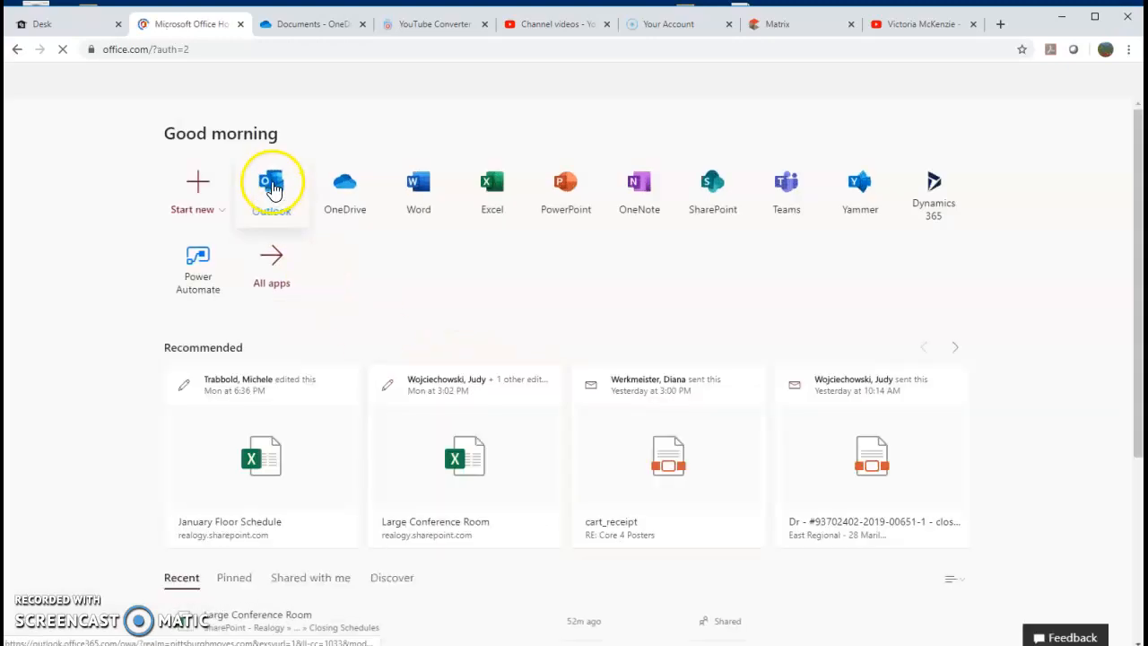
# Open the CB East Regional Agent Resources group in Outlook mail and read its welcome email.
pyautogui.click(272, 183)
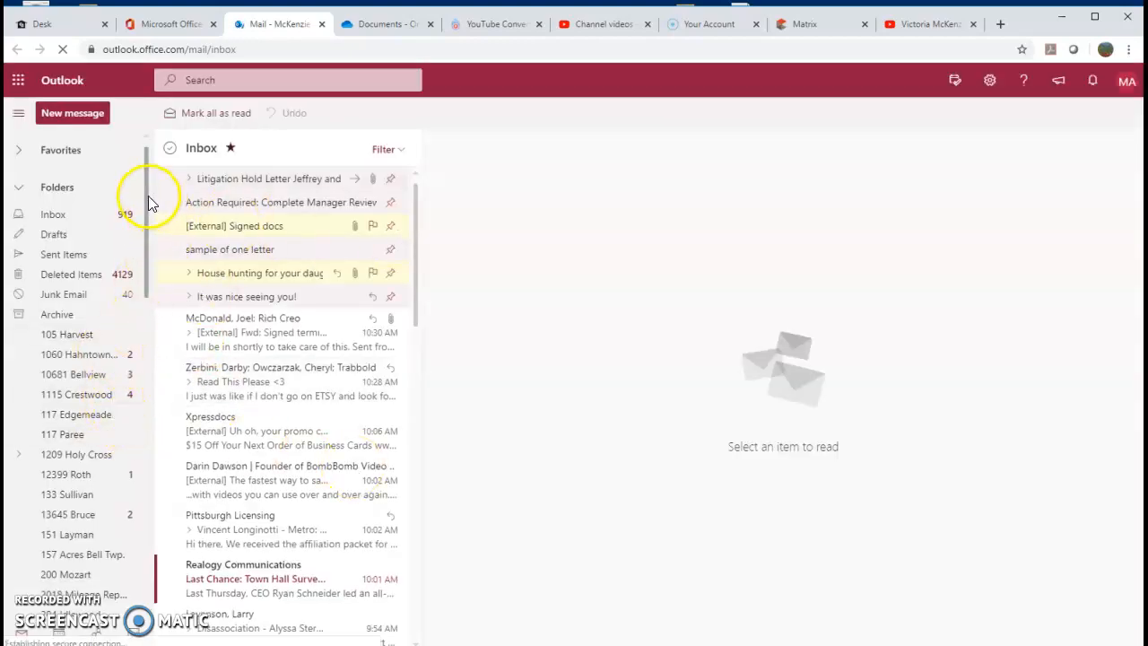
pyautogui.scroll(-3)
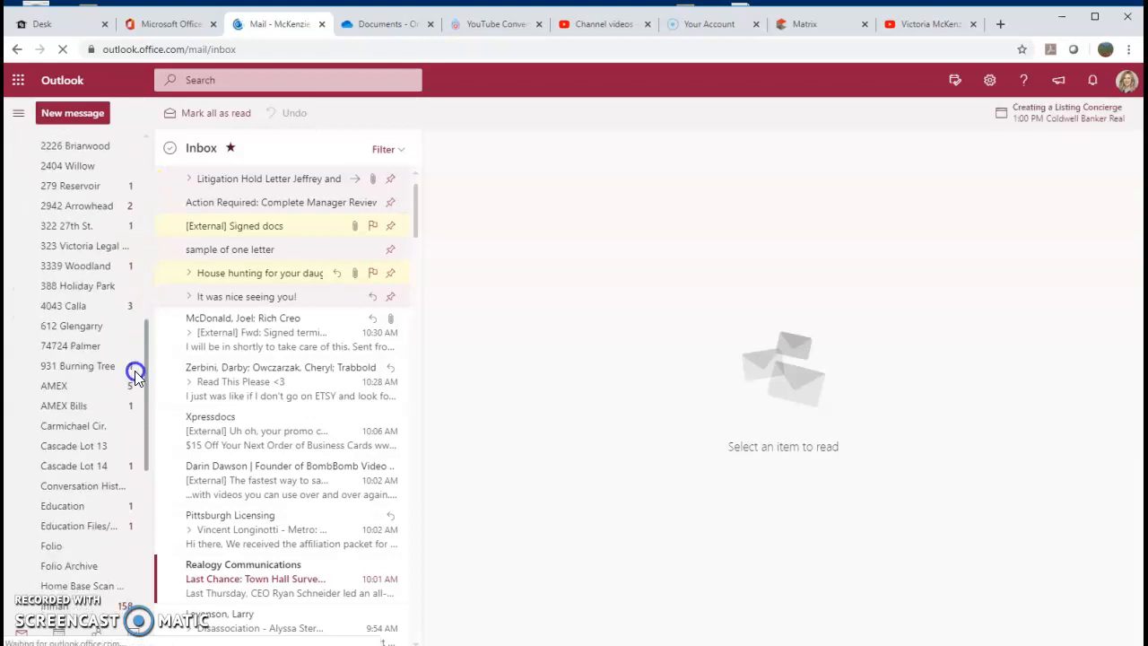
pyautogui.scroll(-3)
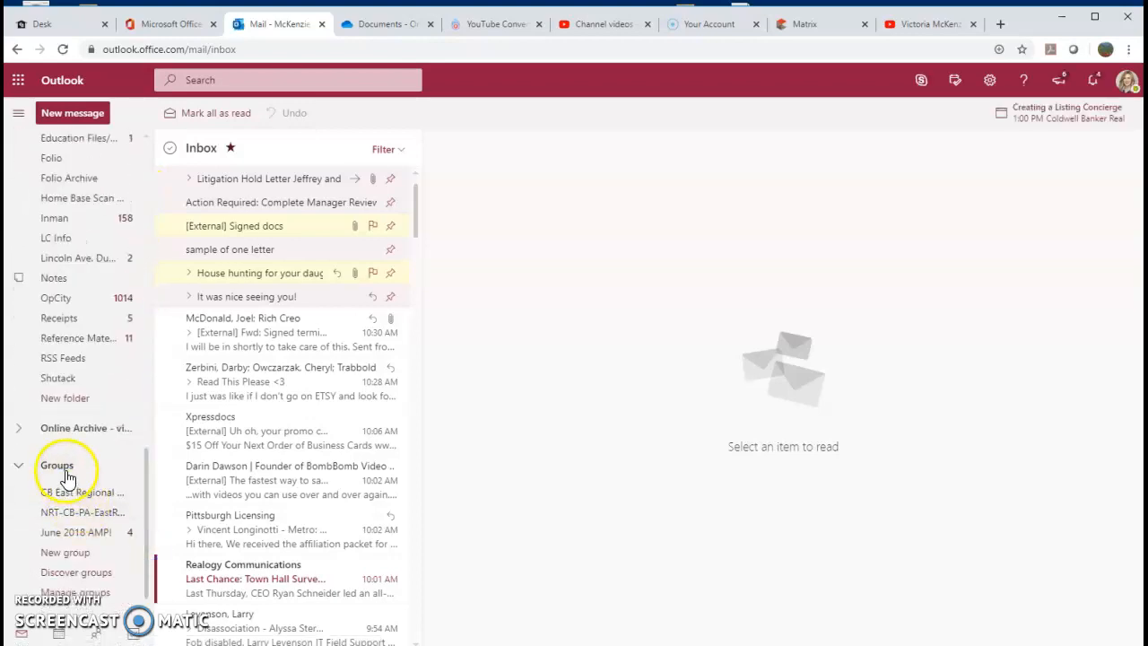
pyautogui.moveTo(79, 499)
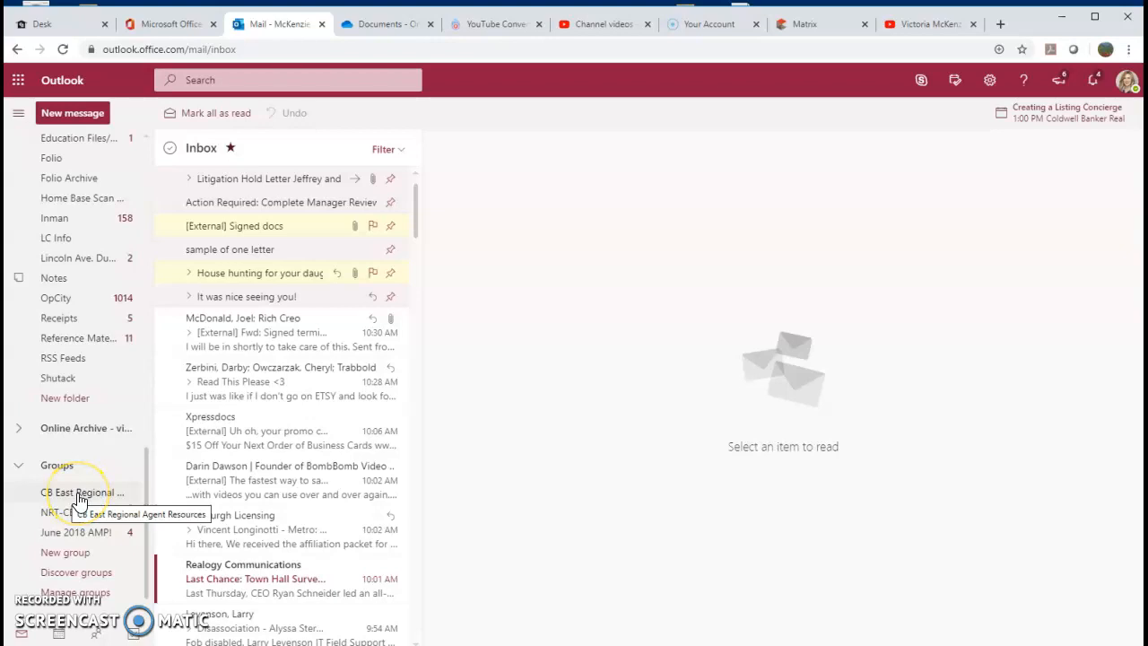
pyautogui.click(81, 491)
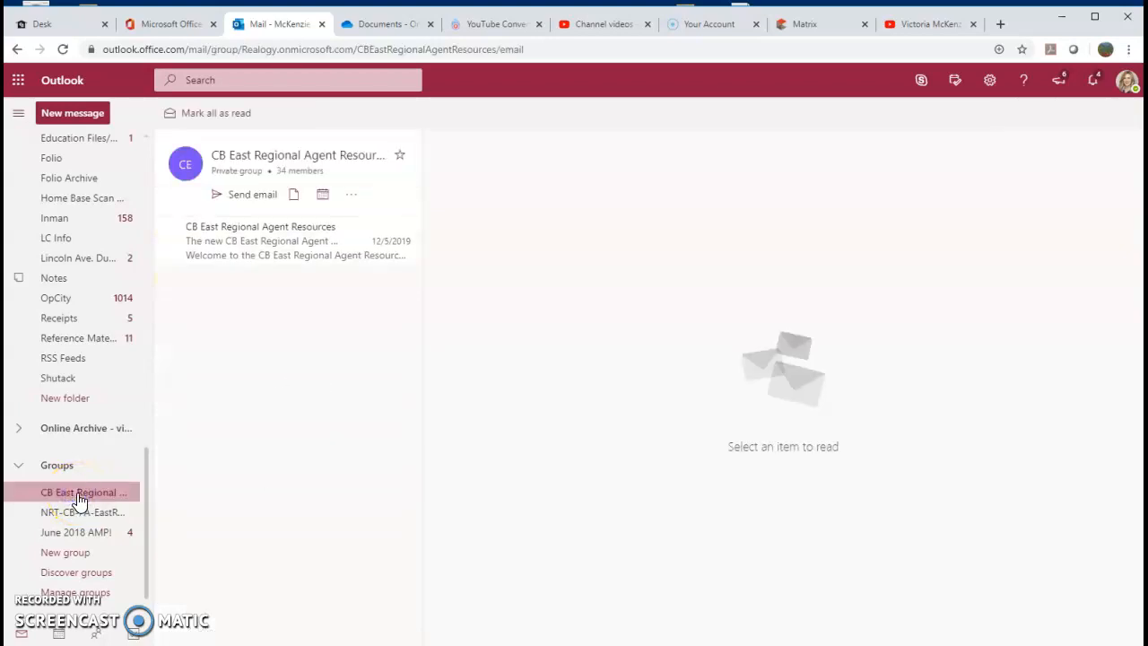
pyautogui.click(287, 240)
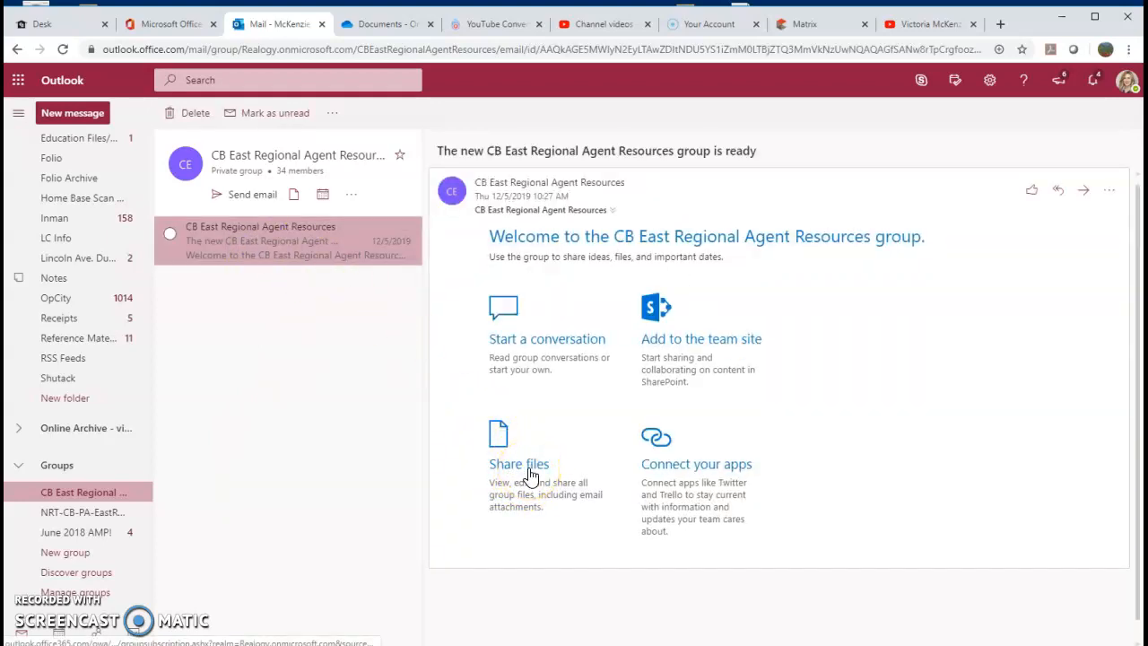
# Browse the group's shared Documents and open Listing-Sales Checklist.pdf.
pyautogui.click(518, 464)
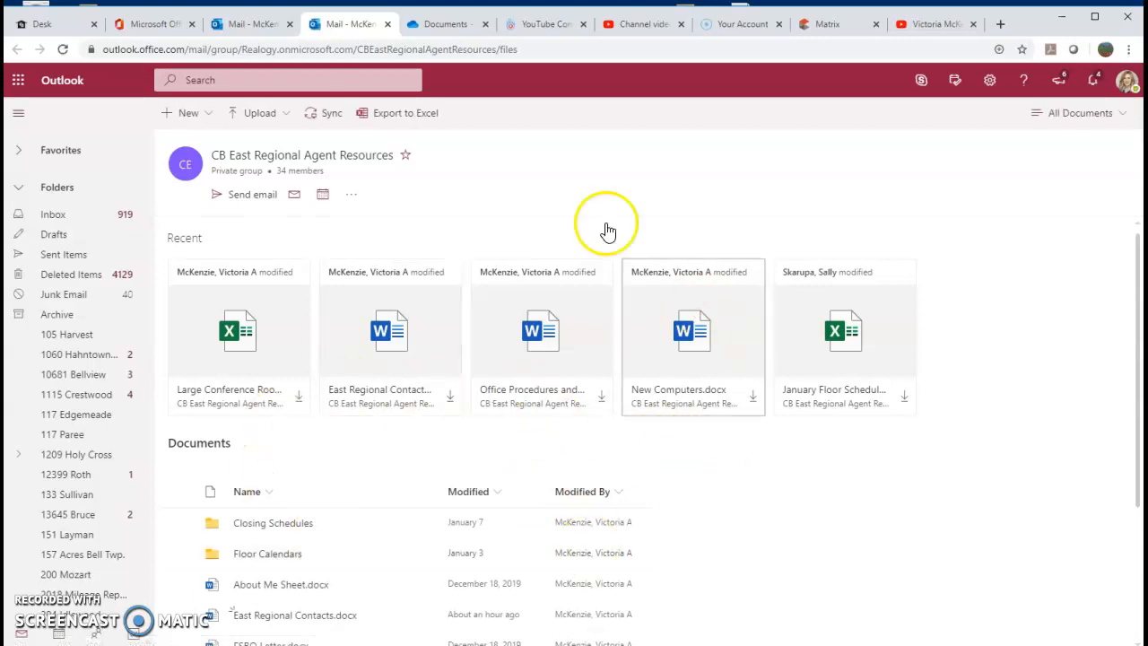
pyautogui.moveTo(351, 471)
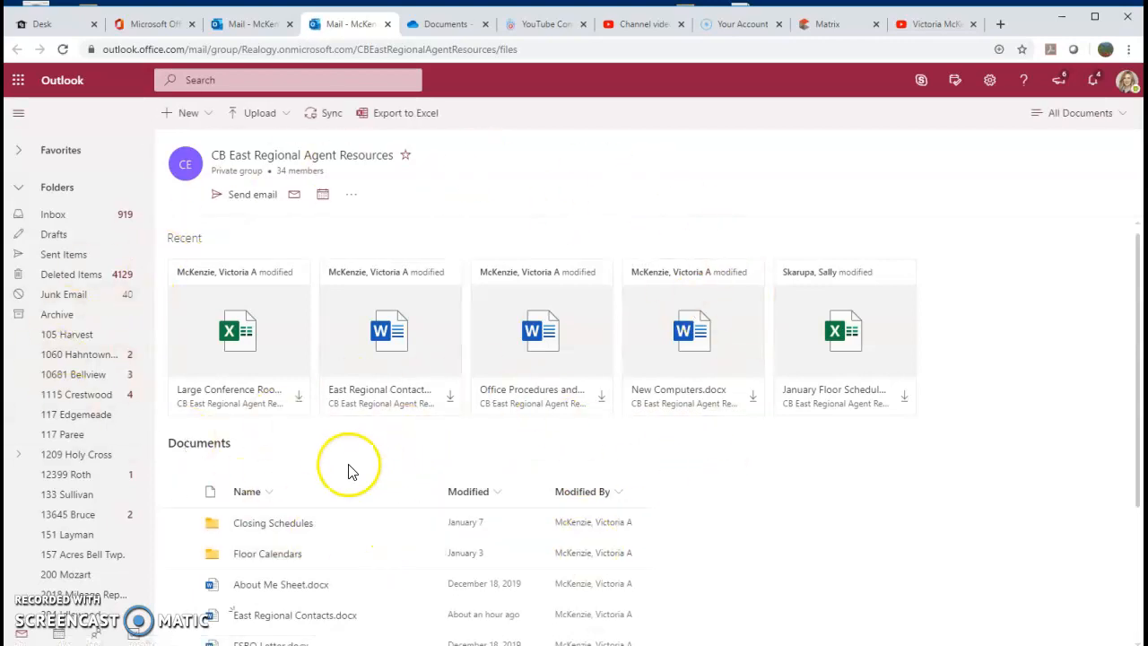
pyautogui.scroll(-3)
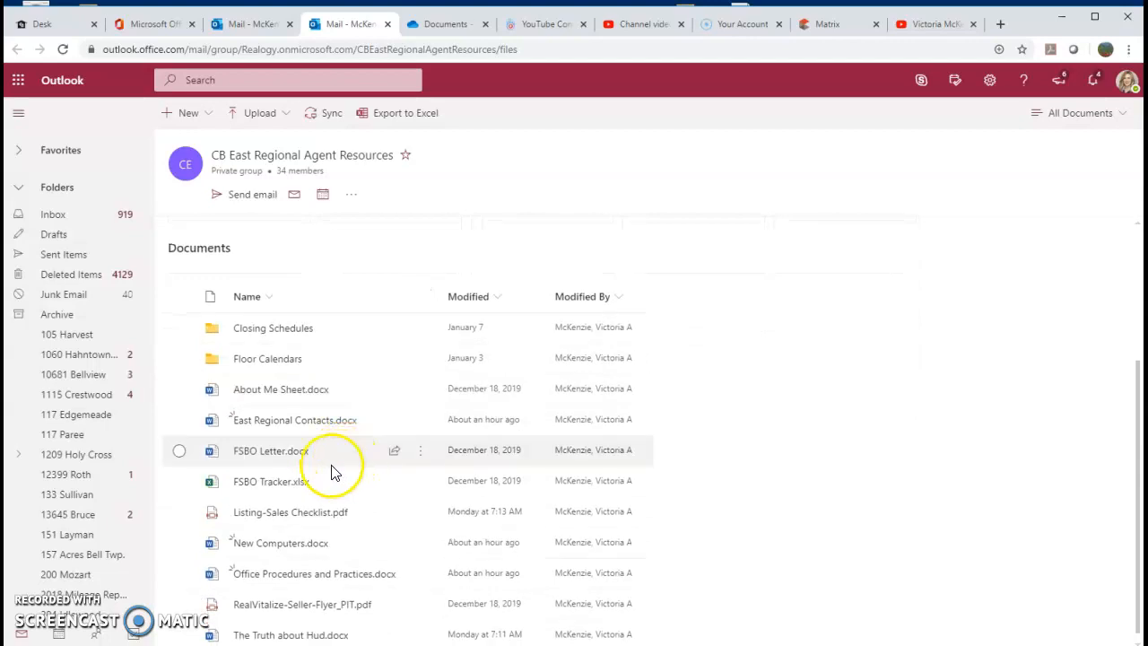
pyautogui.moveTo(273, 328)
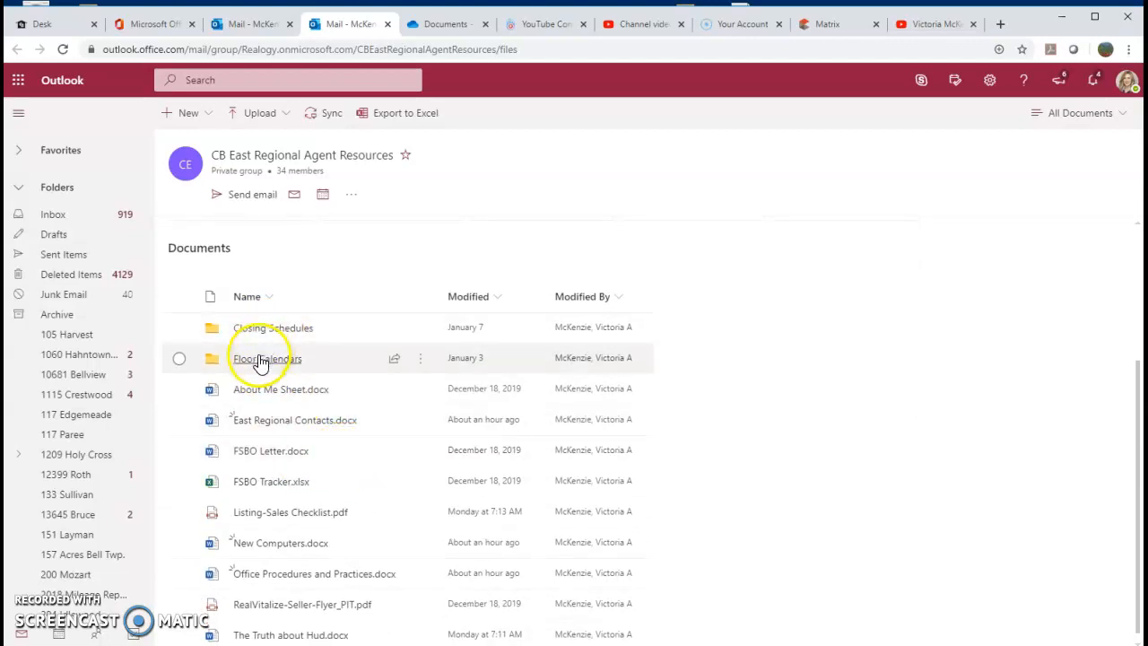
pyautogui.moveTo(273, 395)
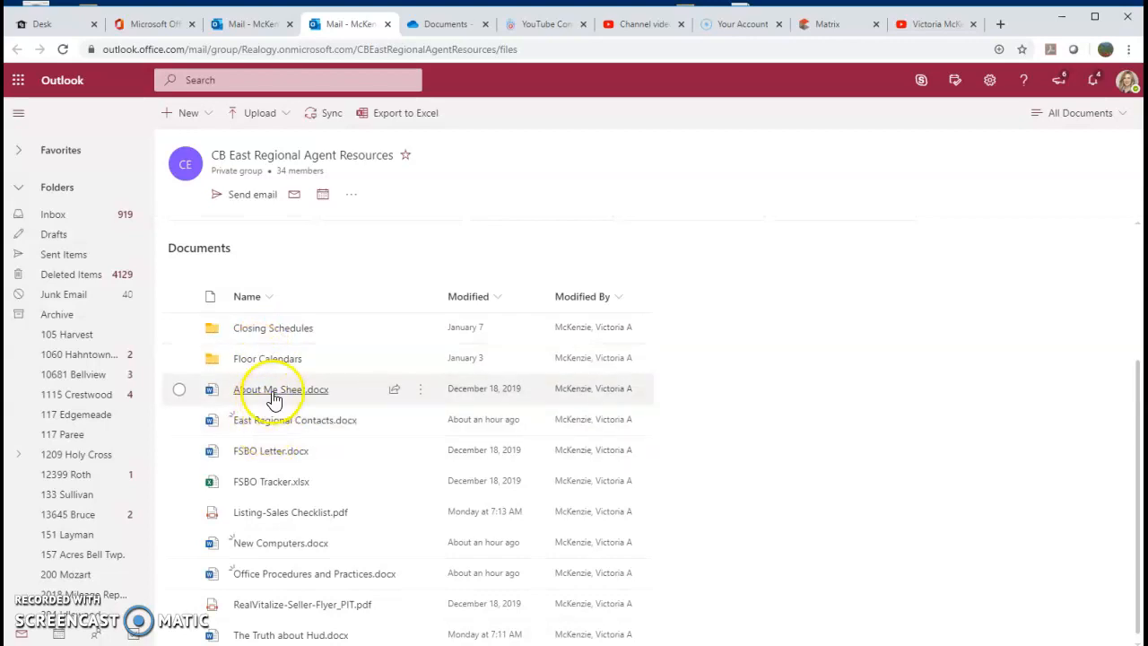
pyautogui.moveTo(269, 482)
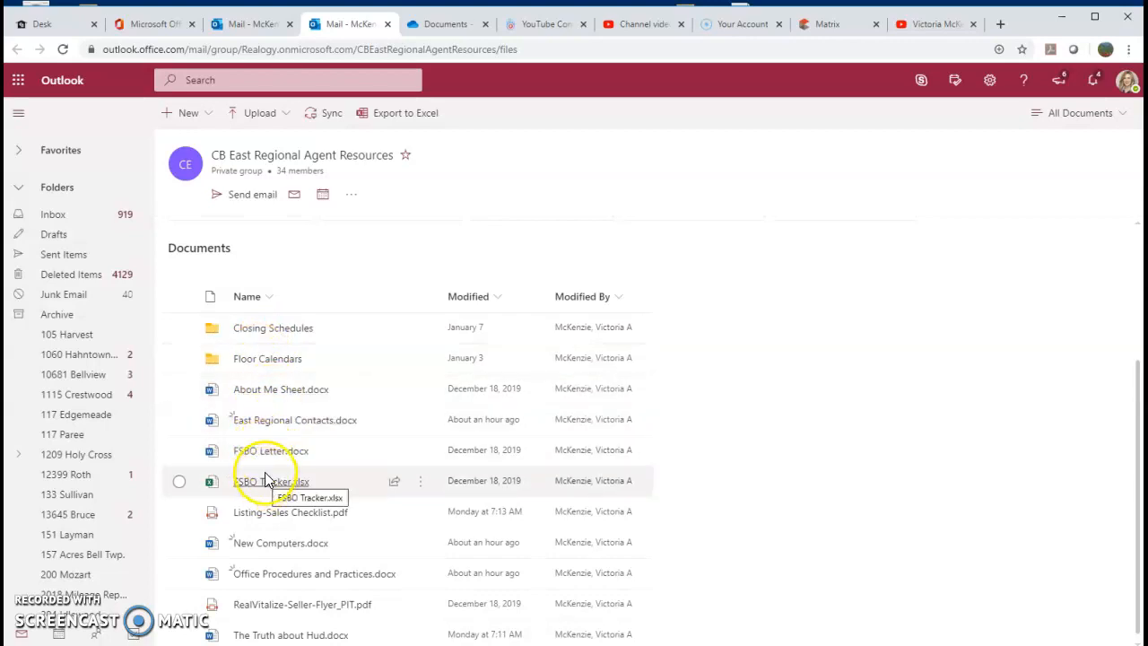
pyautogui.moveTo(305, 419)
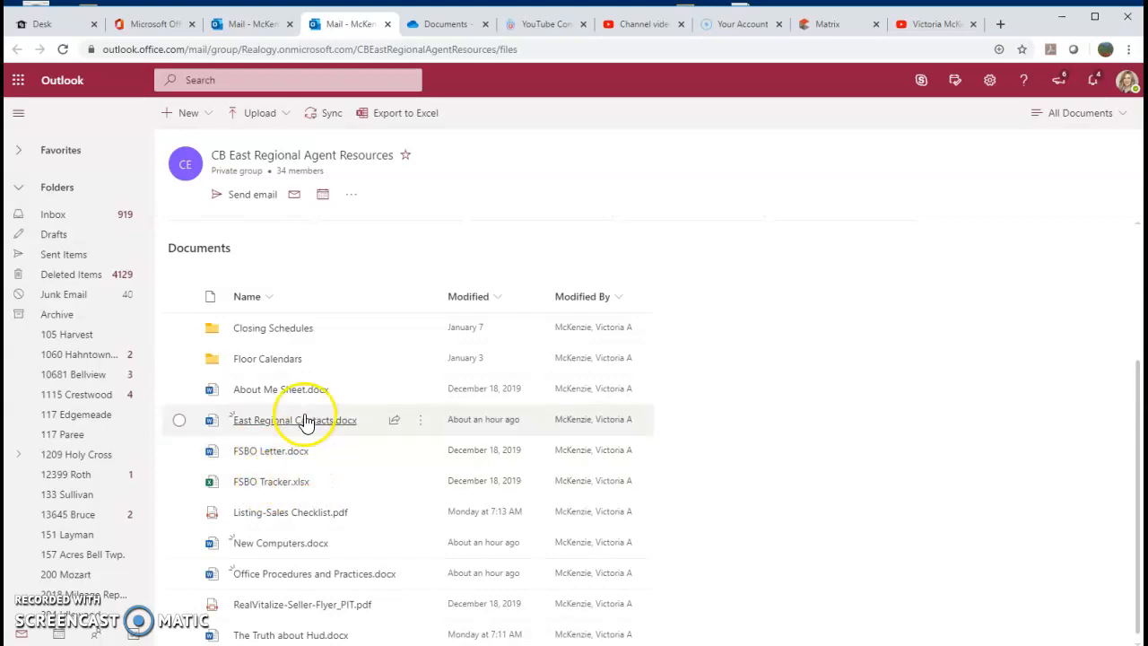
pyautogui.moveTo(281, 389)
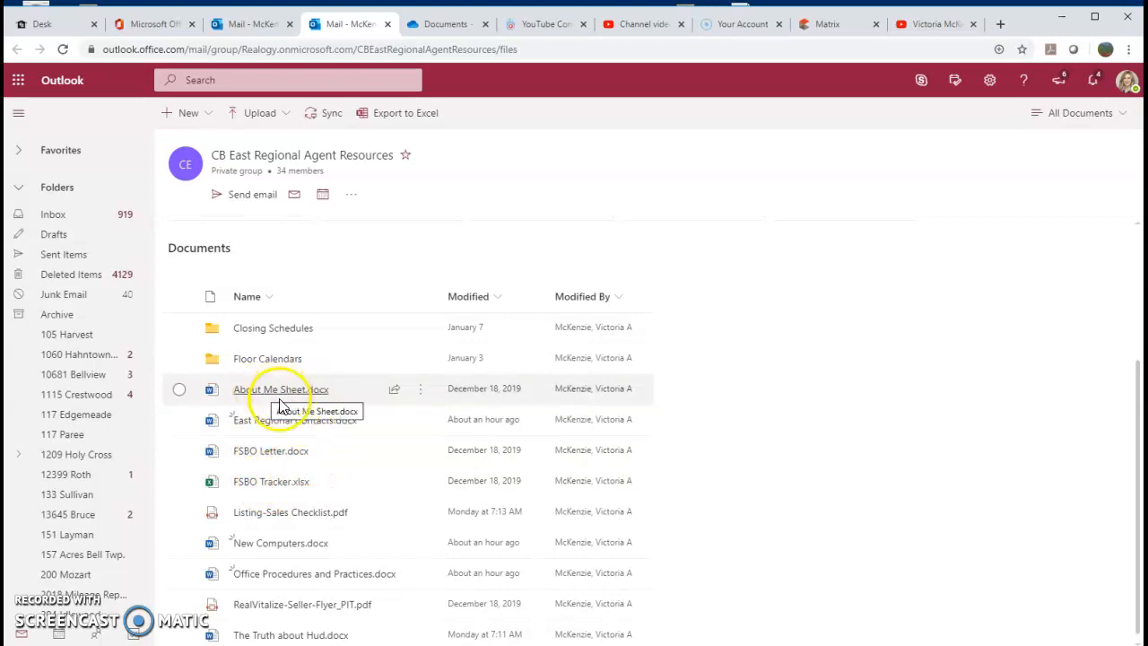
pyautogui.moveTo(278, 511)
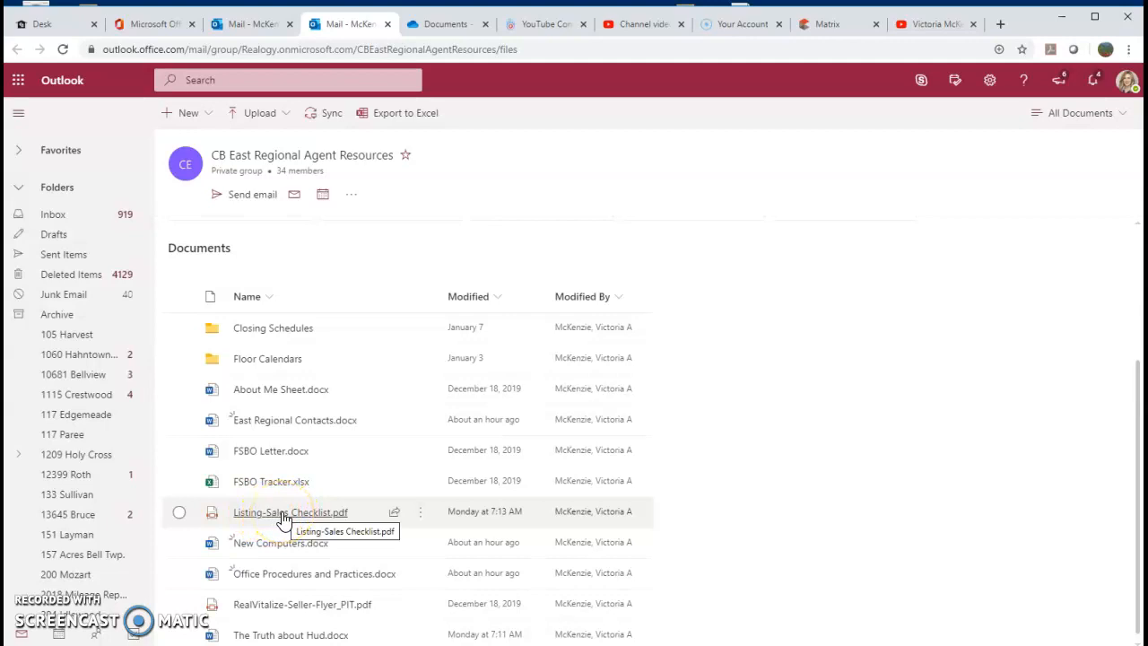
pyautogui.click(290, 512)
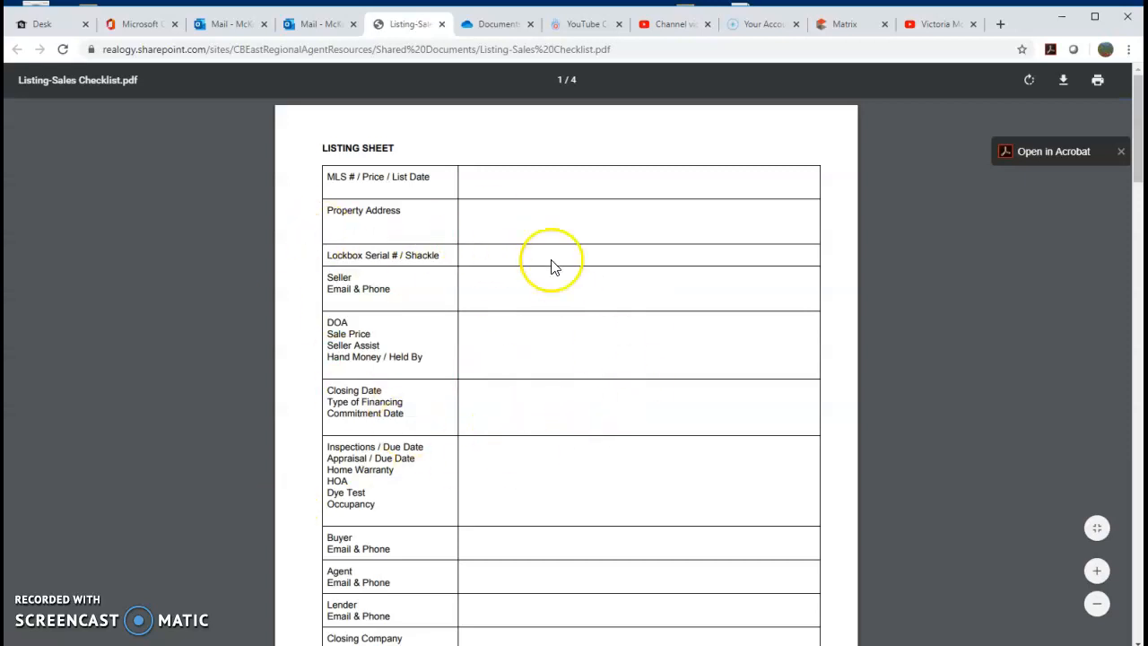
# Read the checklist PDF to its last page, close it, and open Office Procedures and Practices.
pyautogui.scroll(-3)
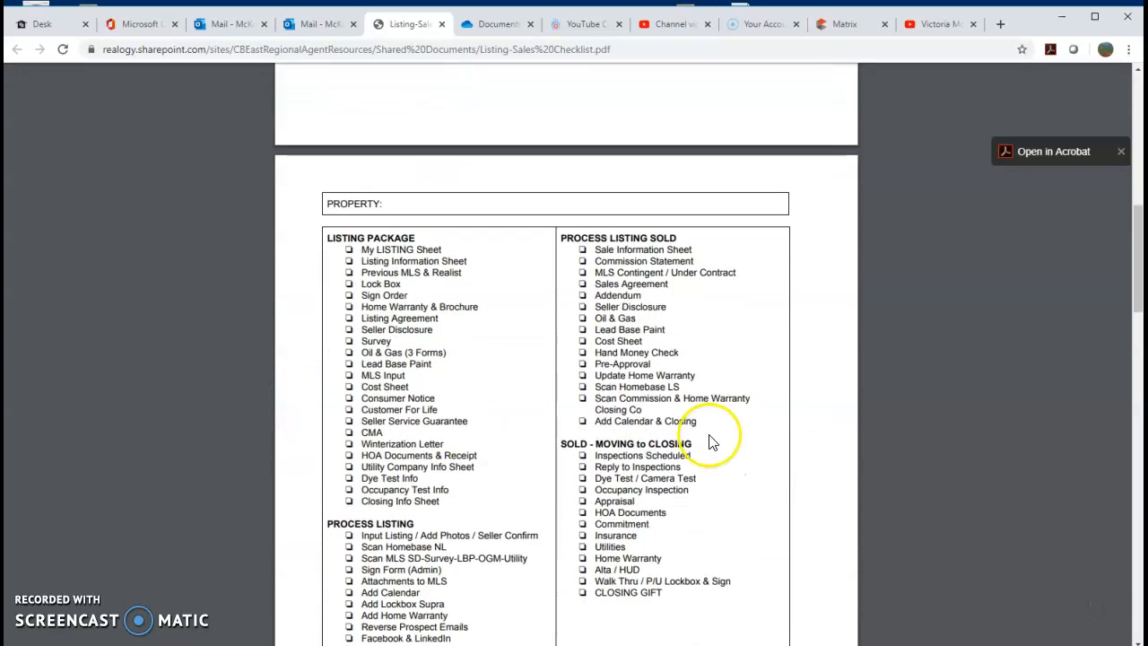
pyautogui.scroll(-3)
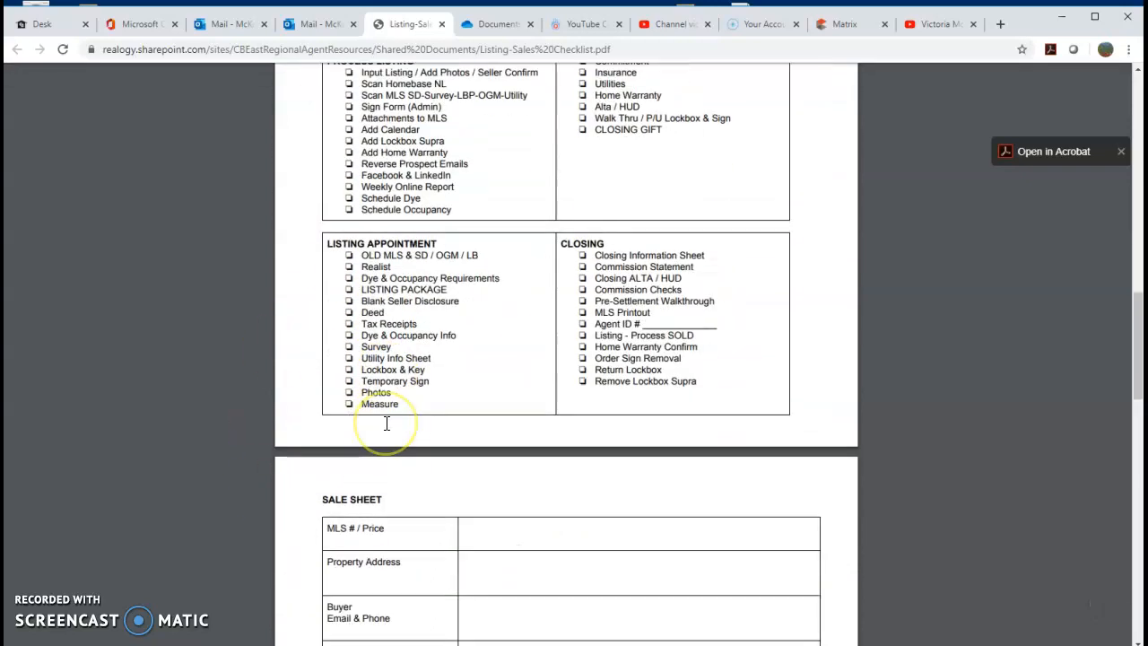
pyautogui.scroll(-3)
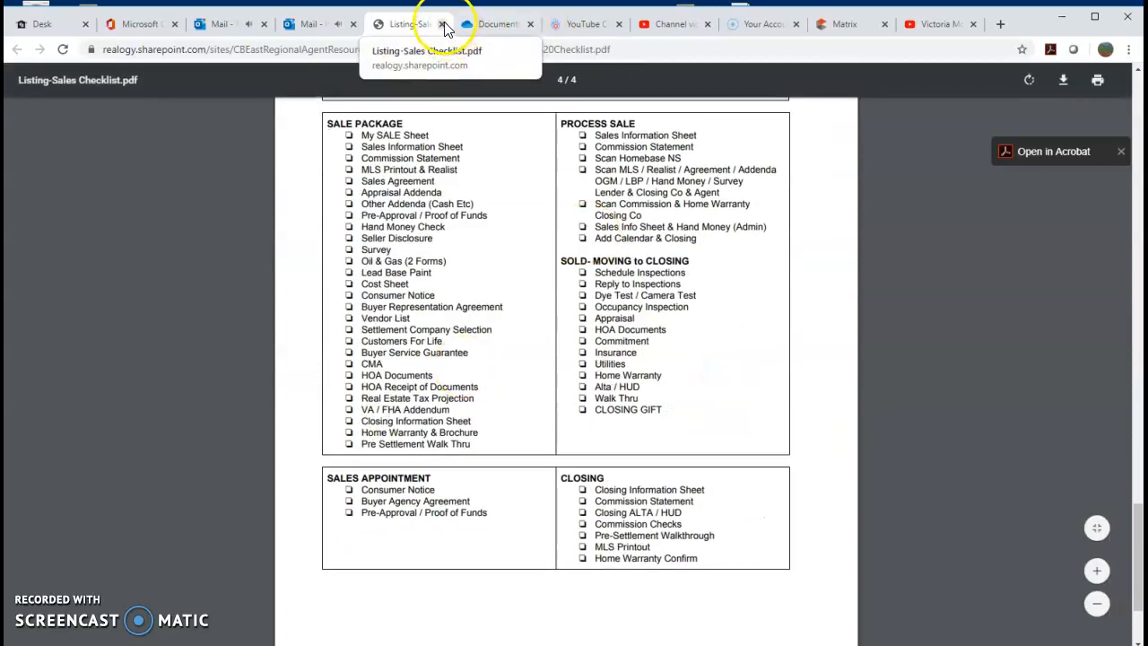
pyautogui.click(444, 24)
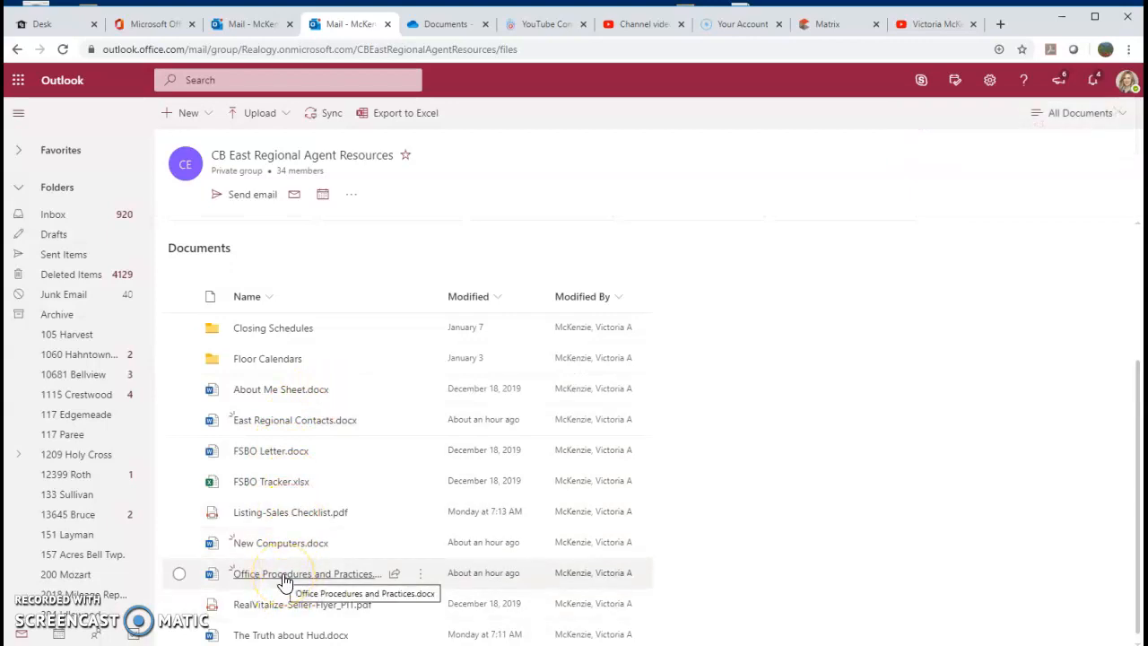
pyautogui.click(306, 573)
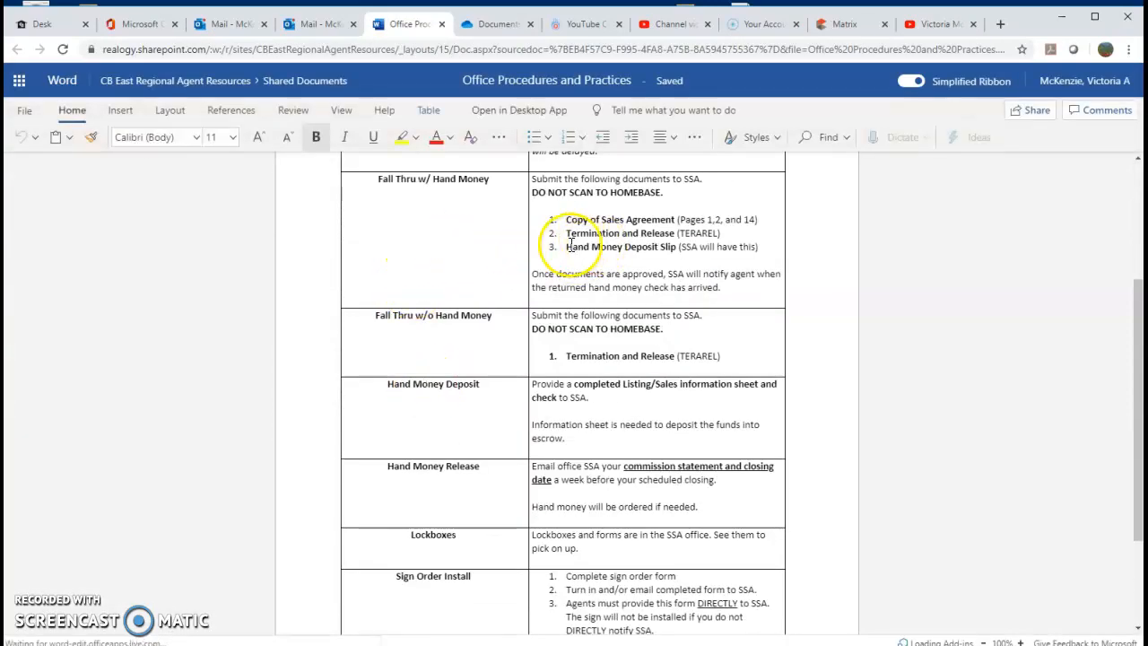
# Scroll Office Procedures and Practices.docx to its end, then close it.
pyautogui.scroll(-3)
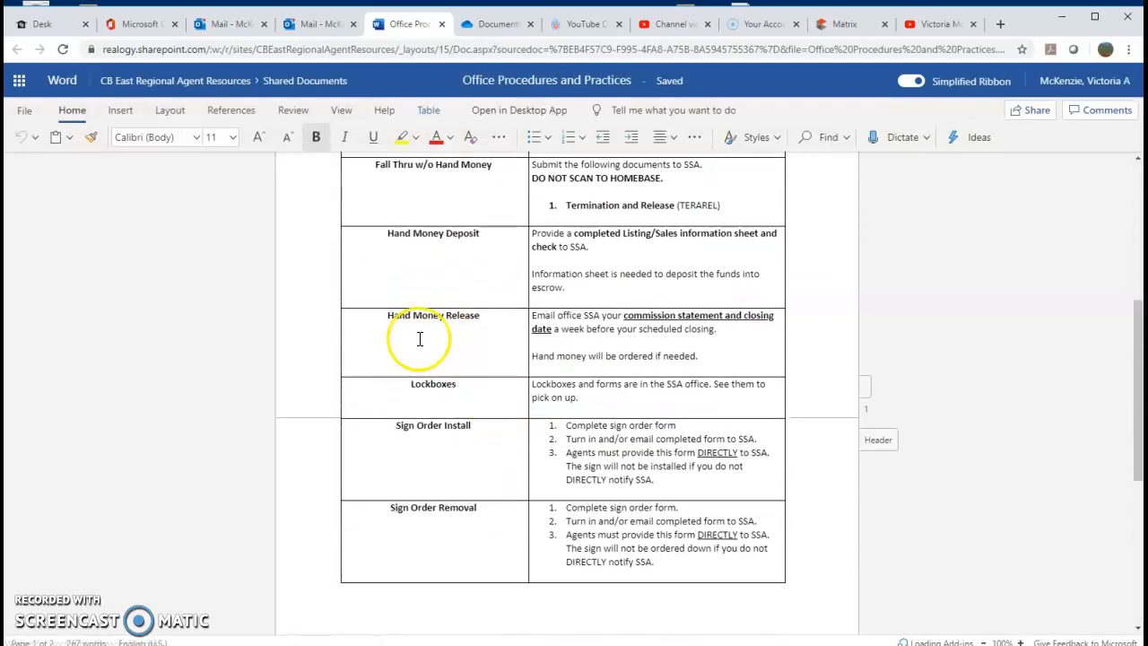
pyautogui.scroll(-3)
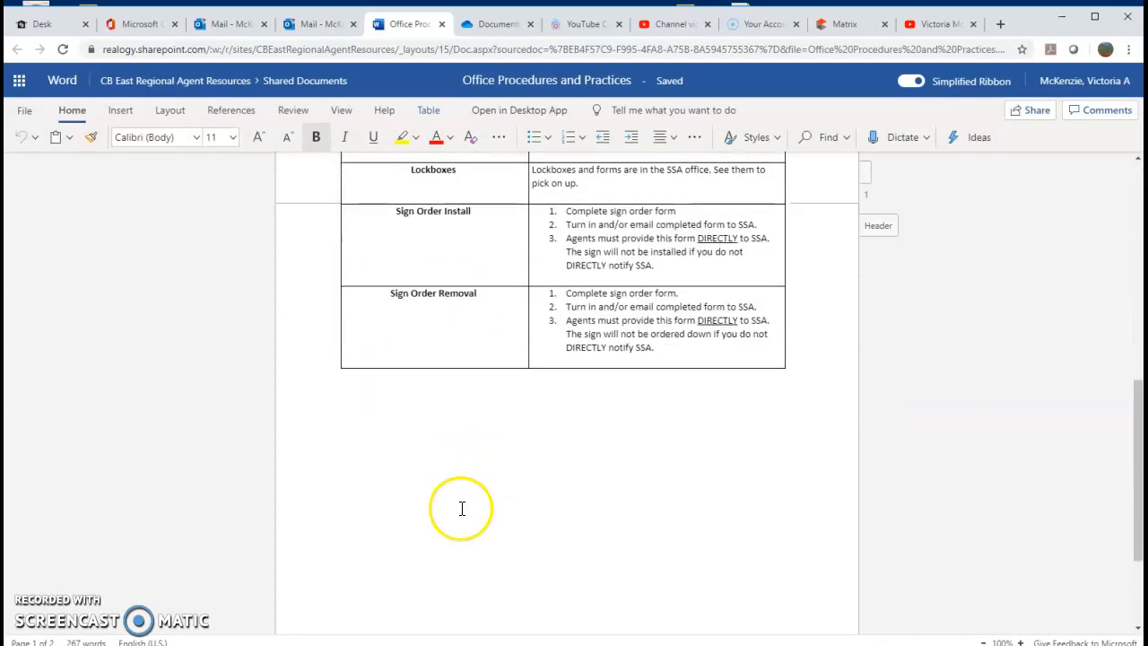
pyautogui.click(408, 24)
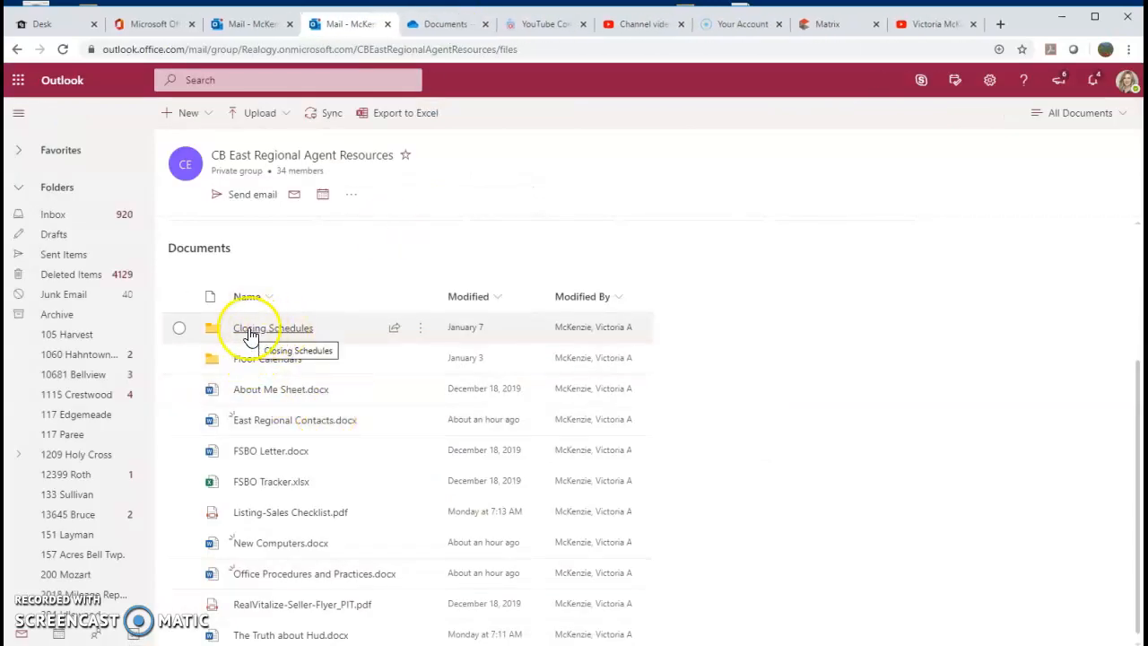
pyautogui.moveTo(298, 338)
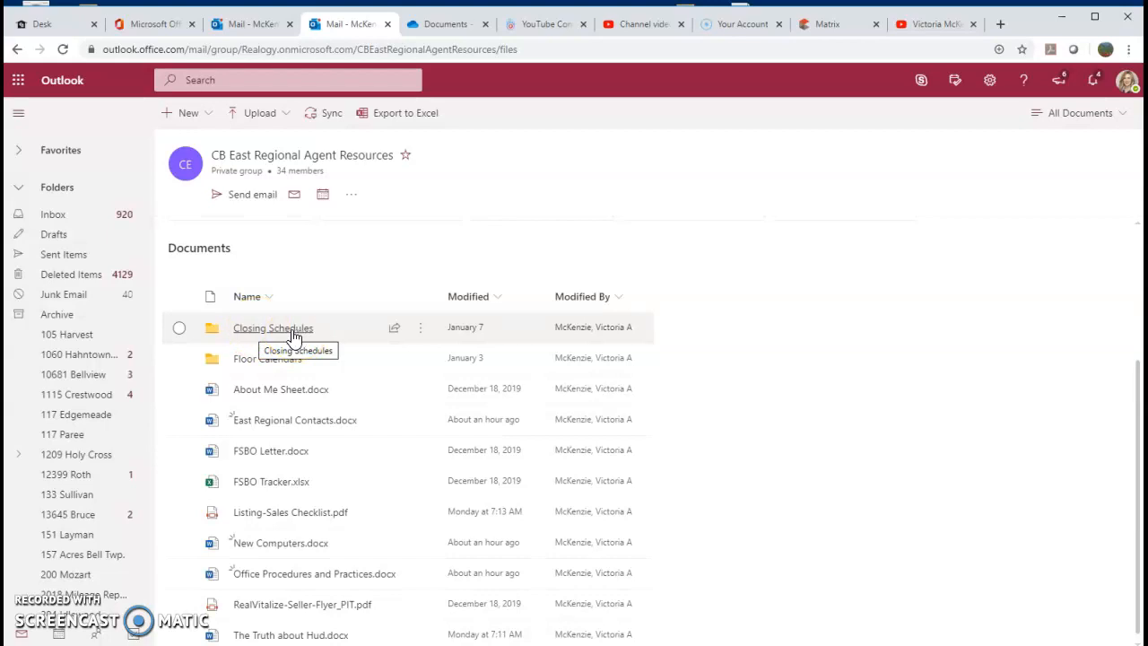
# Open the Closing Schedules folder in the group's Files list.
pyautogui.click(272, 328)
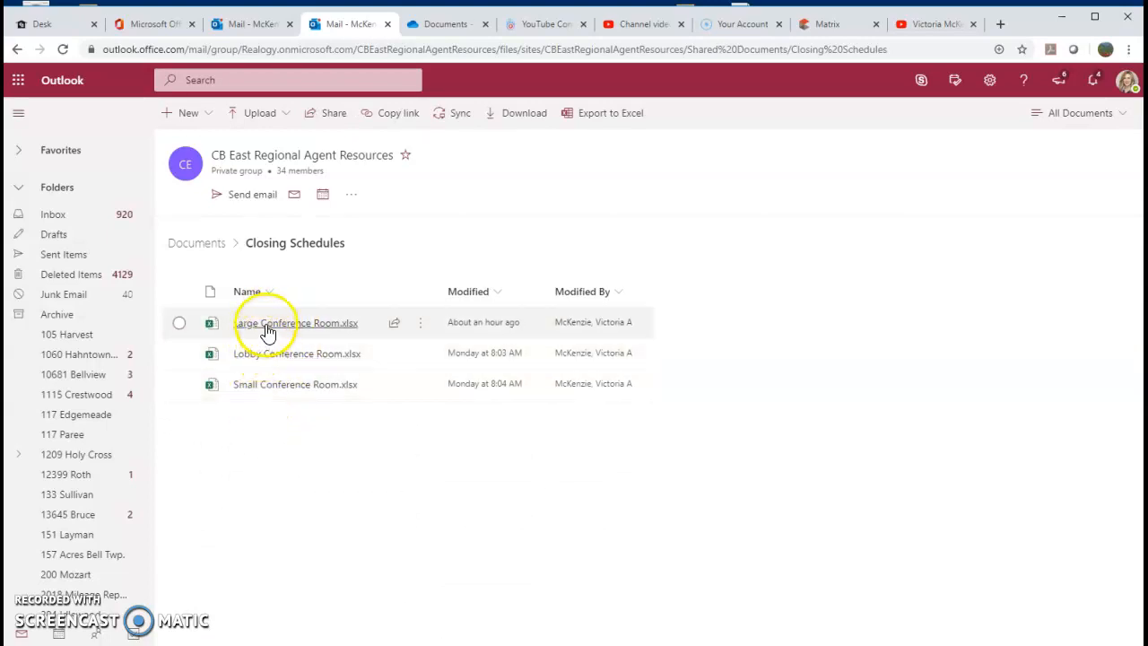
# Open Large Conference Room.xlsx and scroll through its weekly booking tables.
pyautogui.click(296, 323)
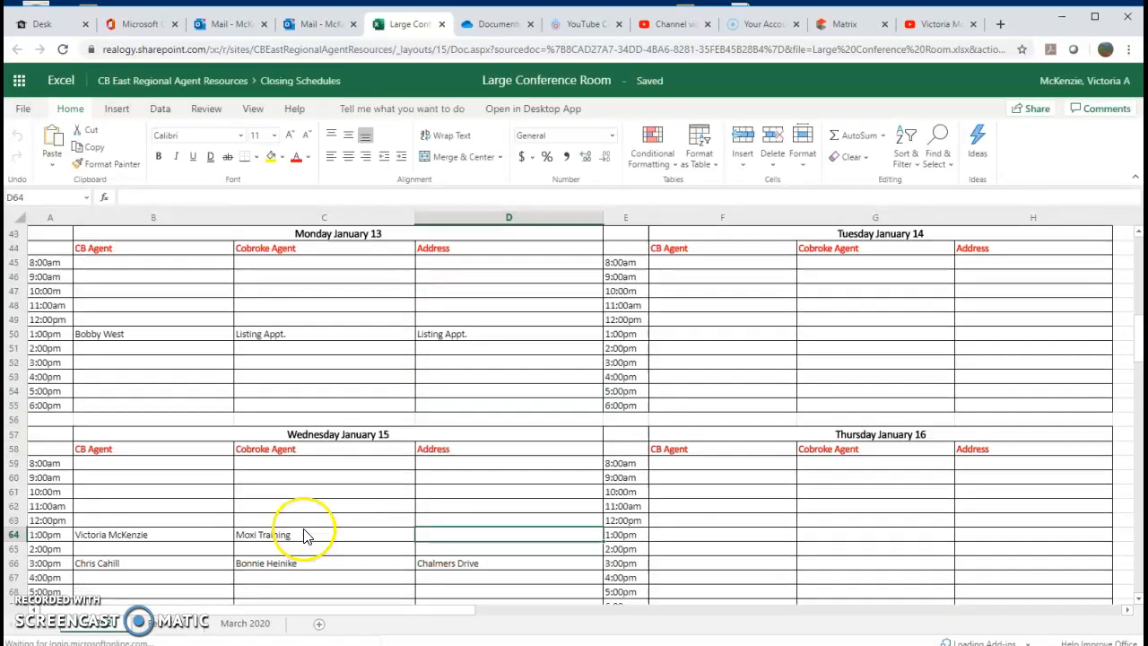
pyautogui.scroll(3)
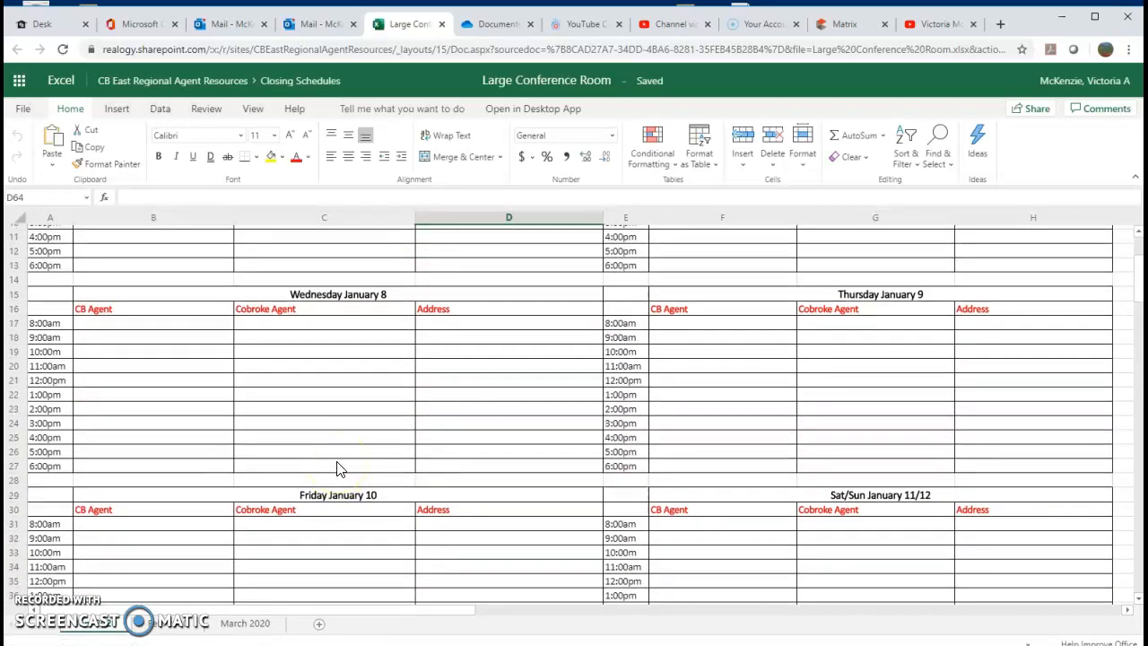
pyautogui.scroll(-3)
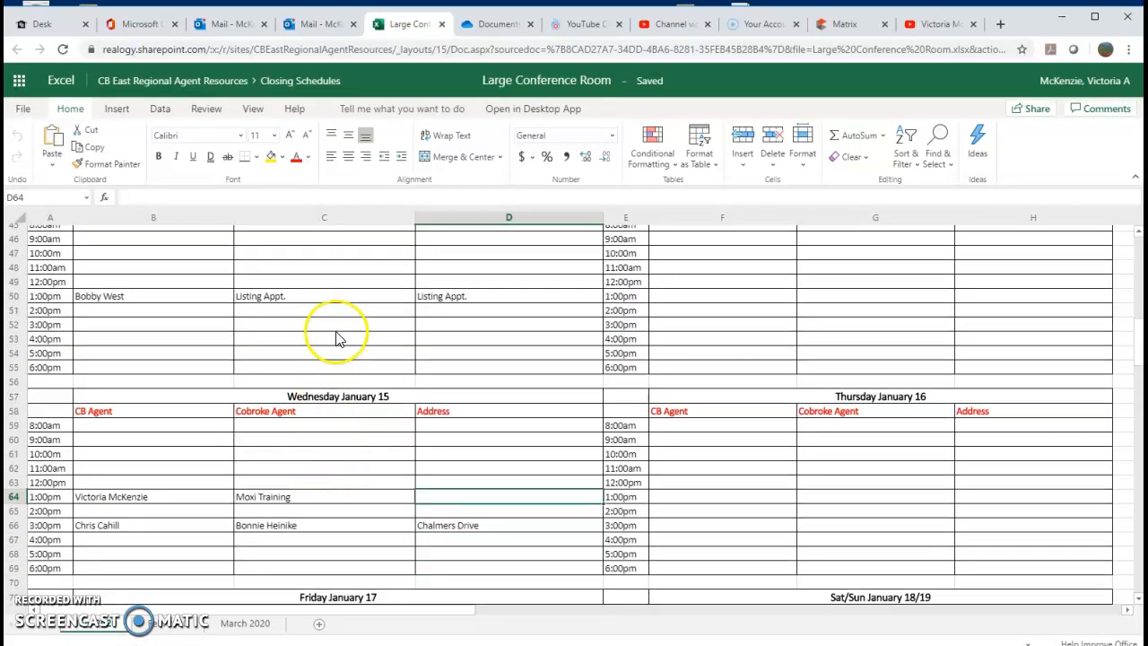
pyautogui.scroll(-3)
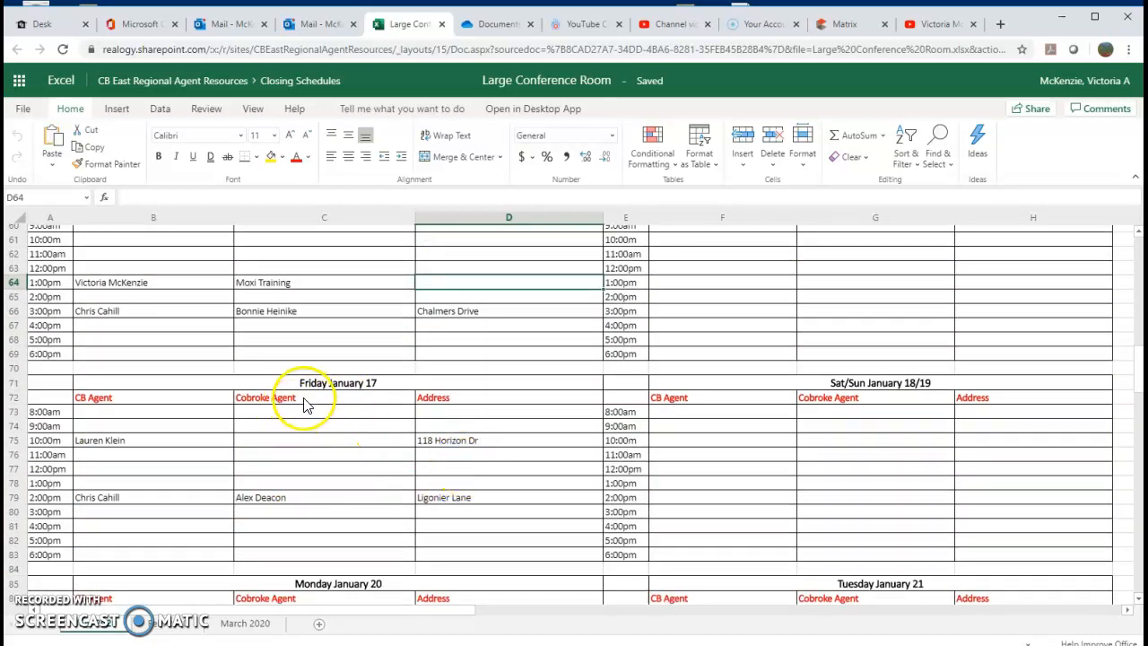
pyautogui.moveTo(321, 388)
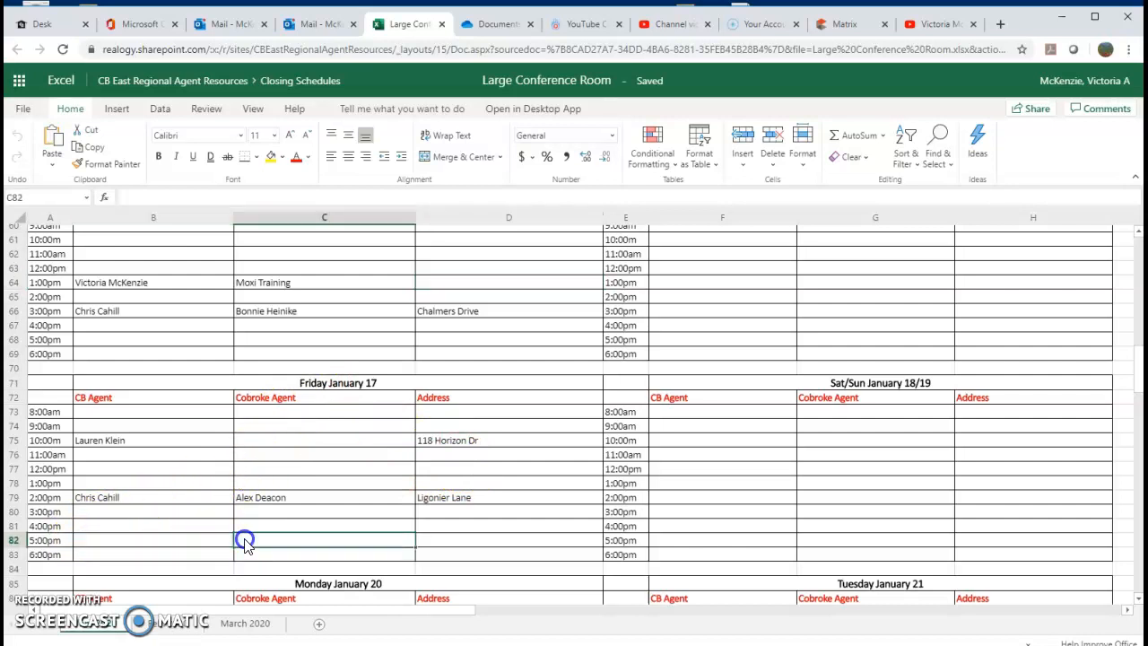
# Select the empty Friday 5:00pm Cobroke Agent slot, then close the spreadsheet.
pyautogui.click(508, 540)
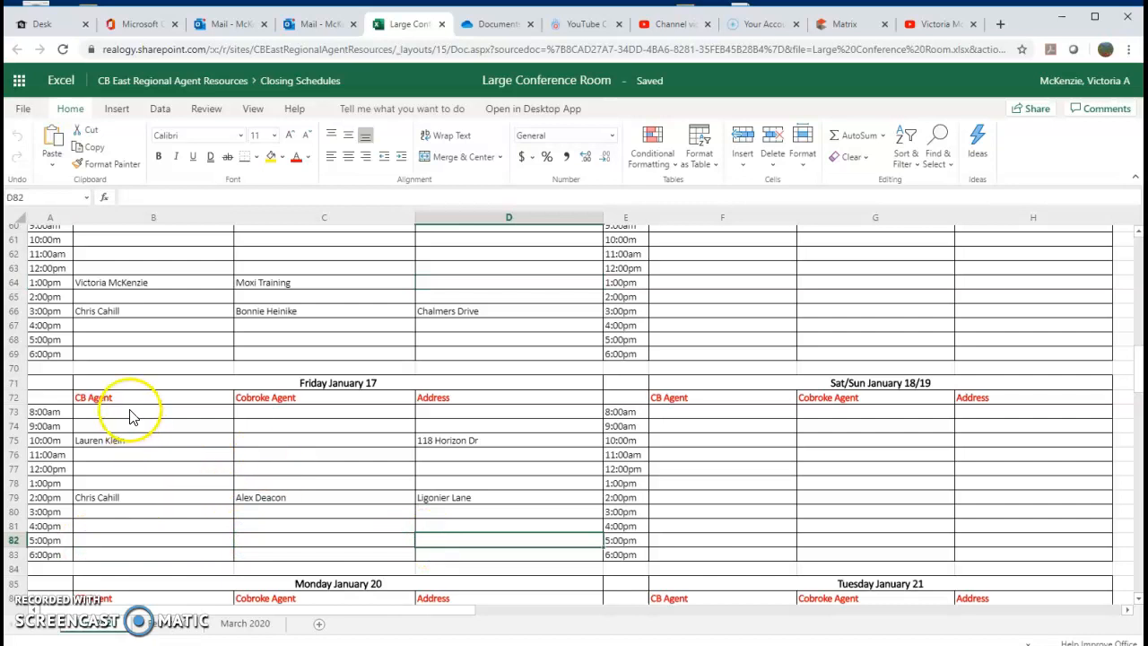
pyautogui.moveTo(173, 437)
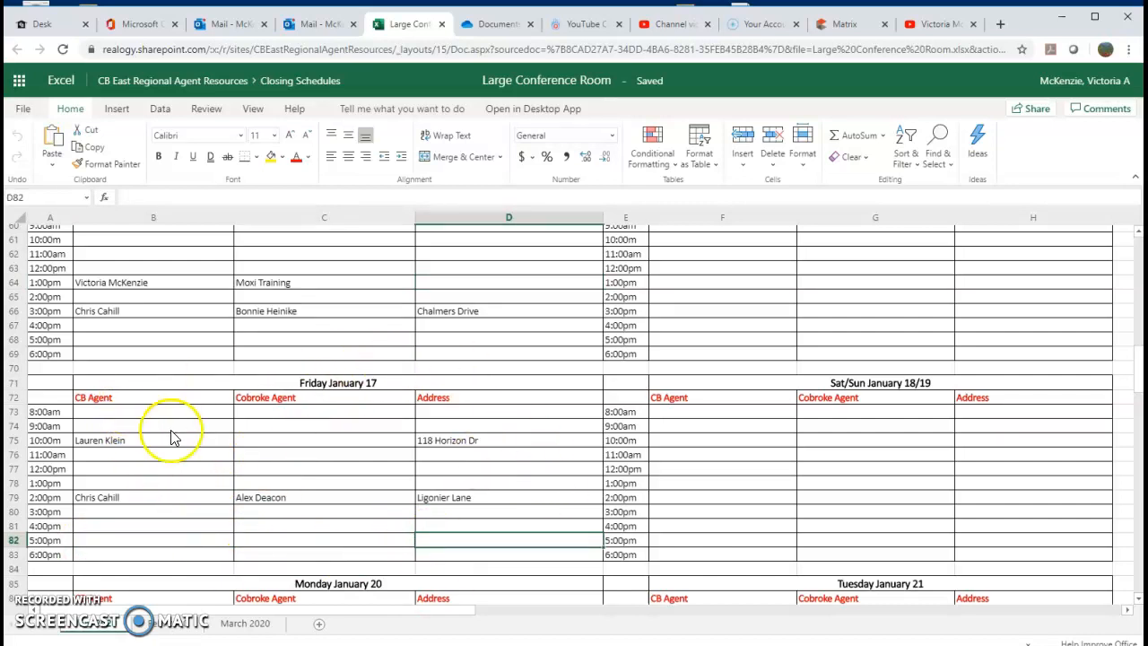
pyautogui.moveTo(475, 481)
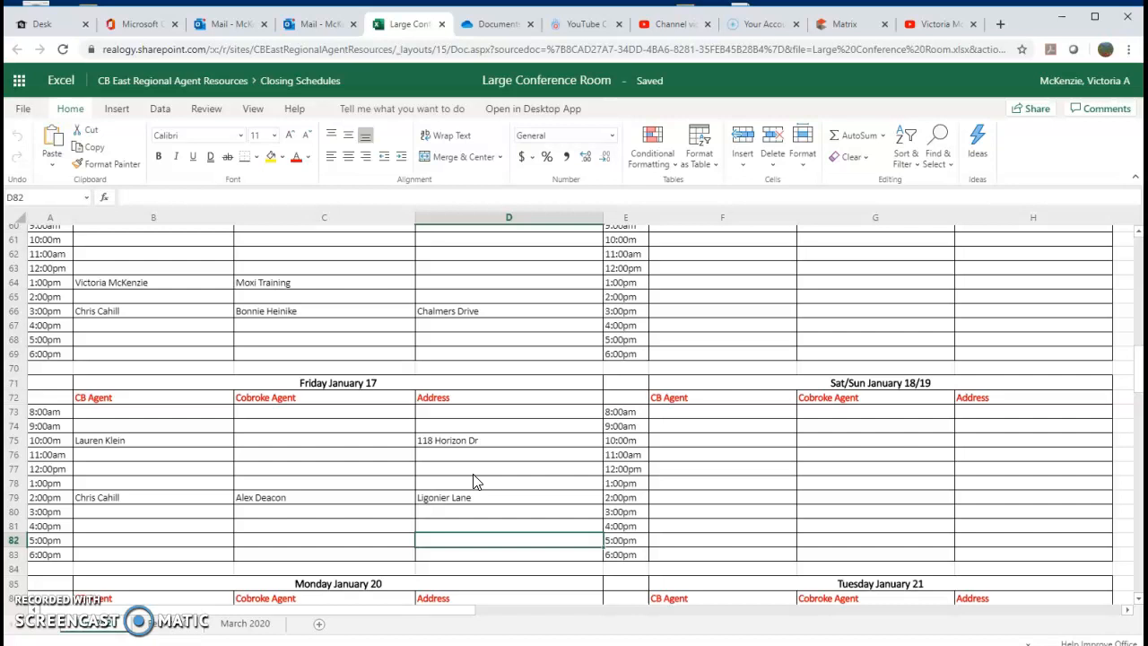
pyautogui.moveTo(546, 103)
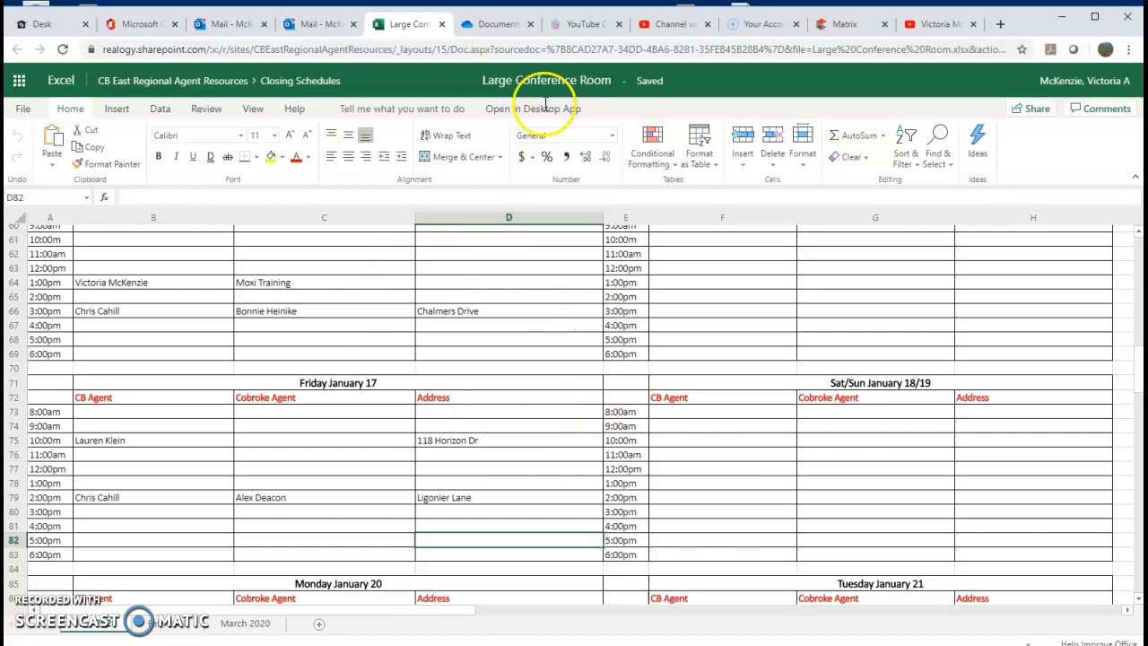
pyautogui.moveTo(635, 81)
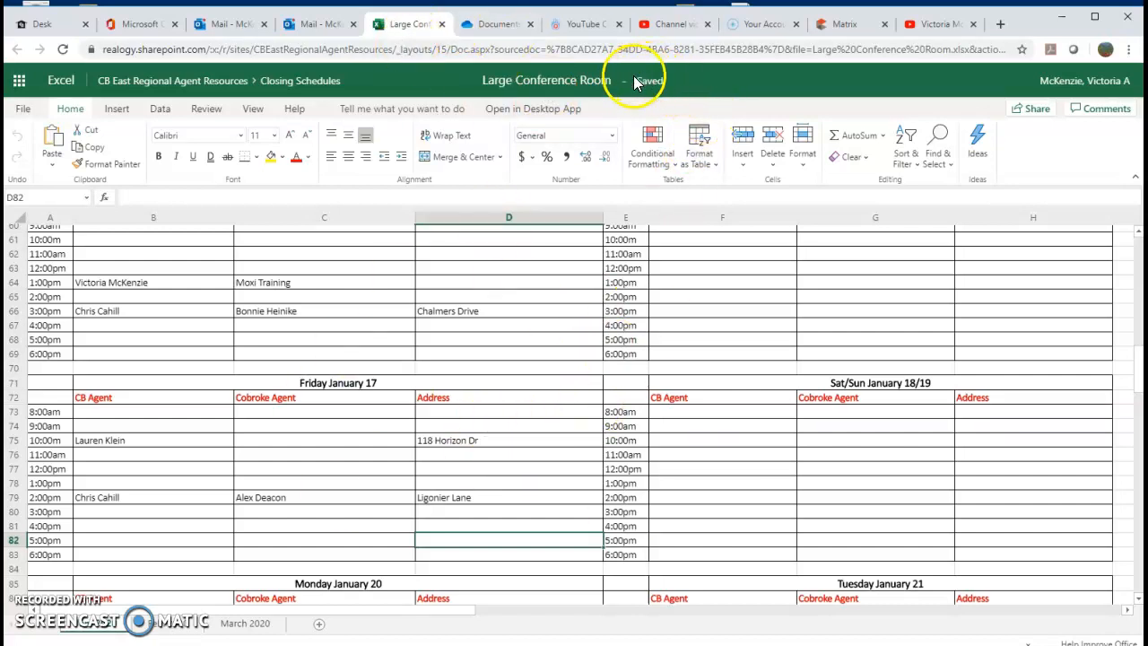
pyautogui.scroll(3)
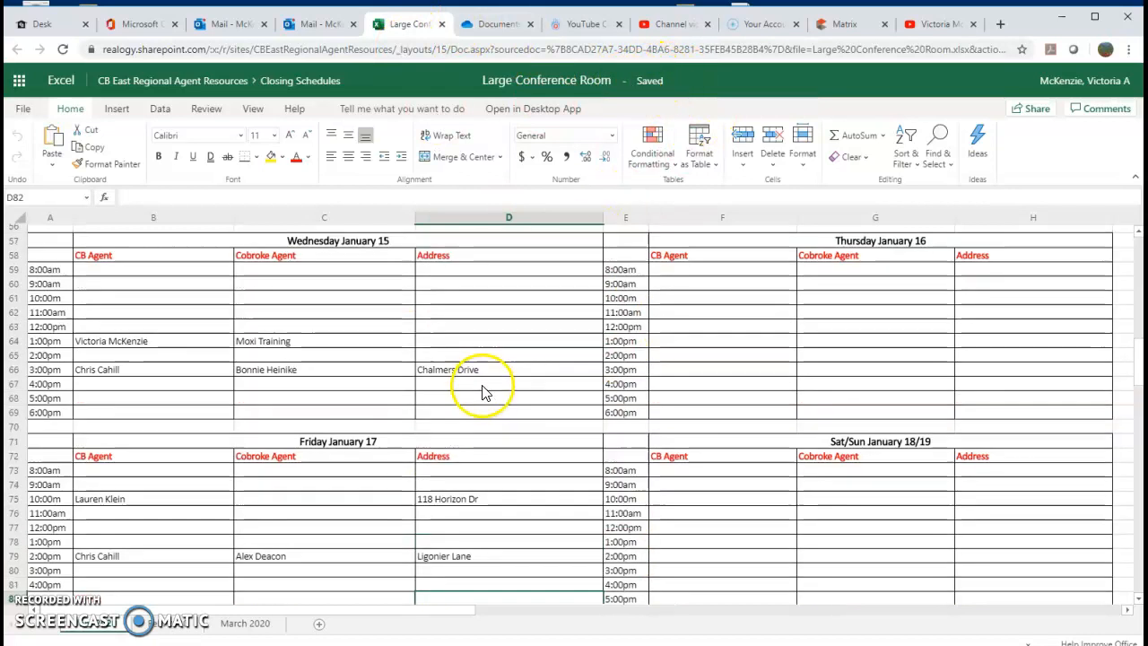
pyautogui.click(421, 24)
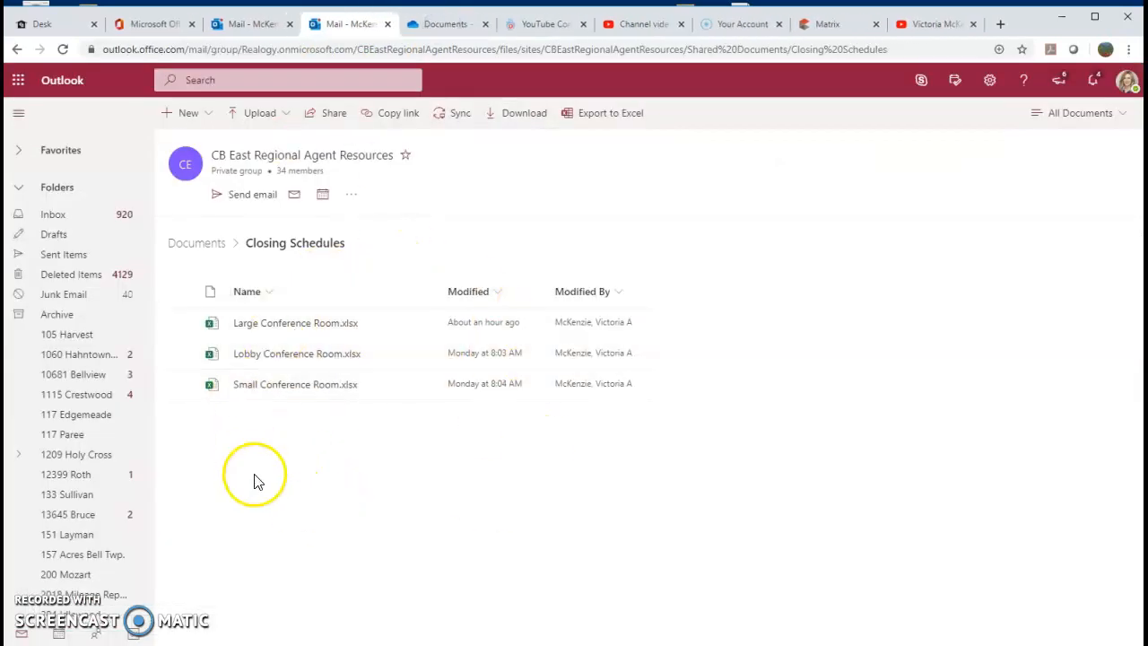
pyautogui.moveTo(302, 487)
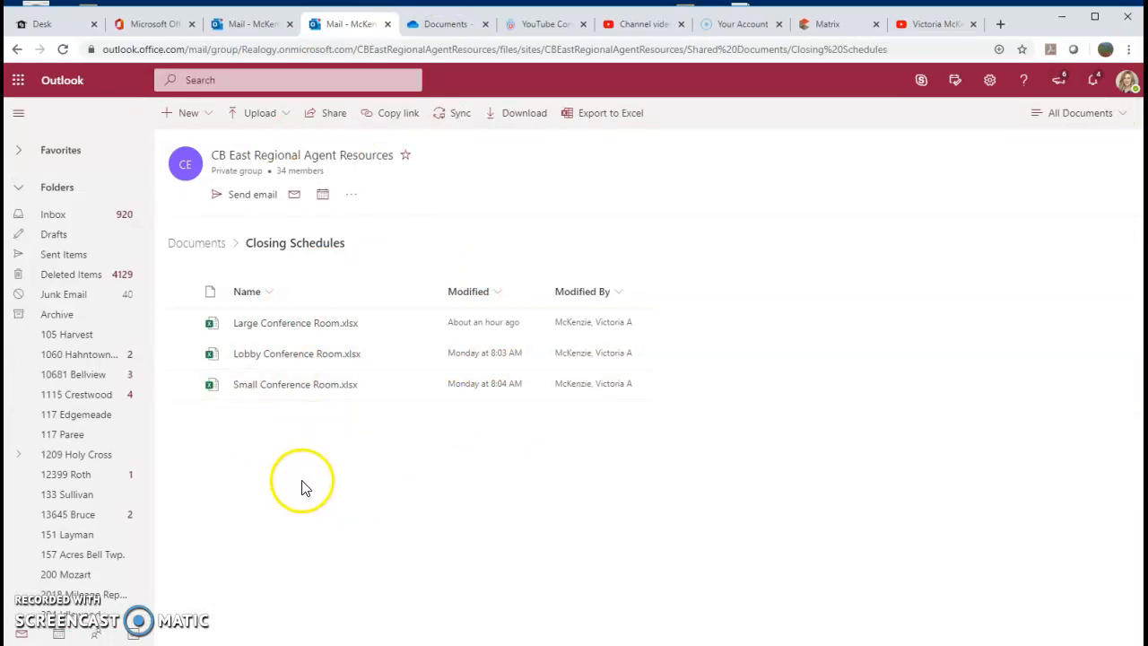
pyautogui.moveTo(381, 211)
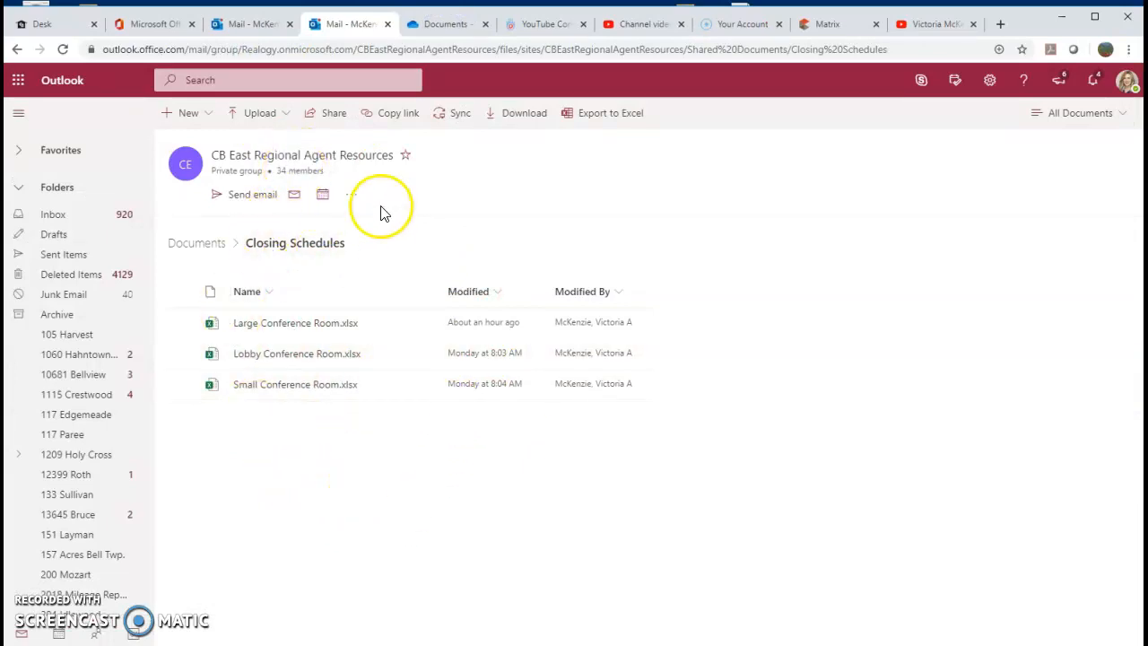
pyautogui.moveTo(363, 471)
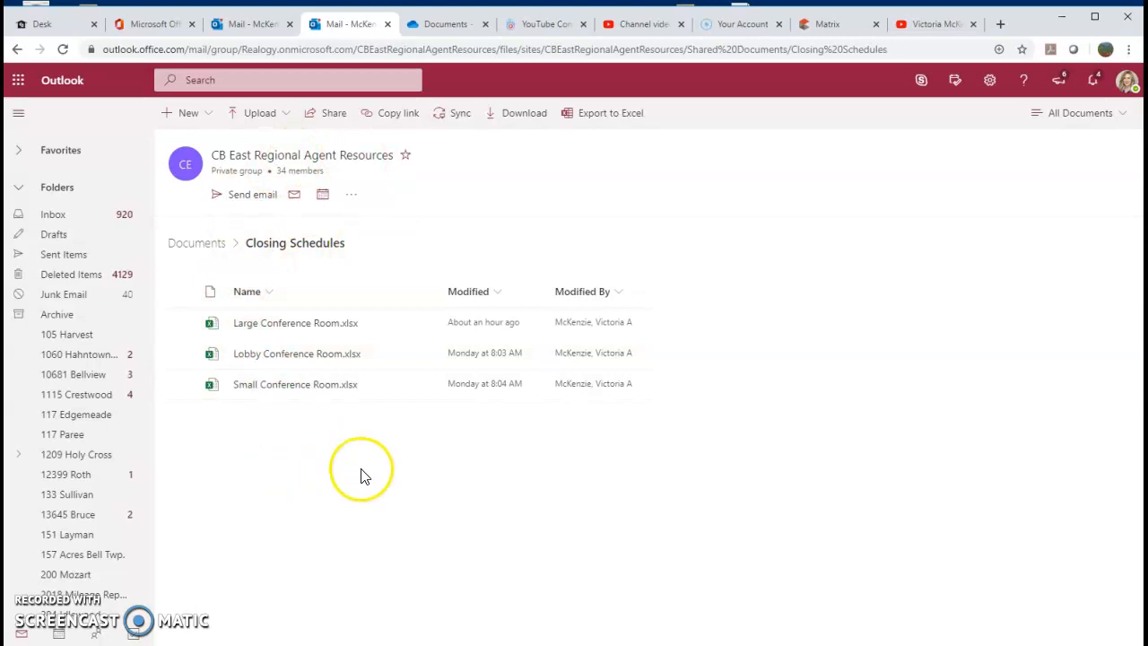